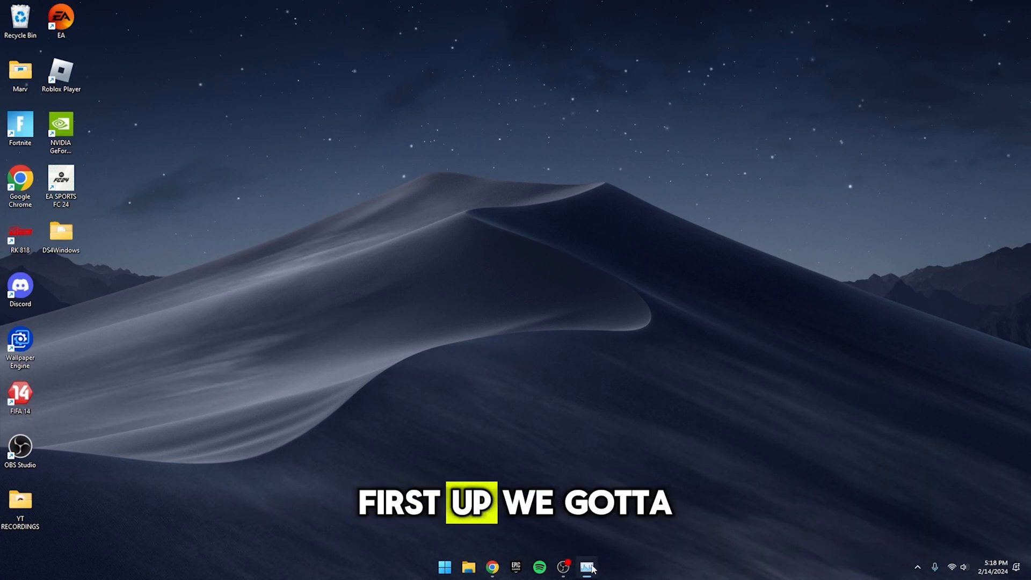
# Step: Review running processes, then launch %localappdata% from the Run prompt to reach the AppData folder
pyautogui.click(585, 566)
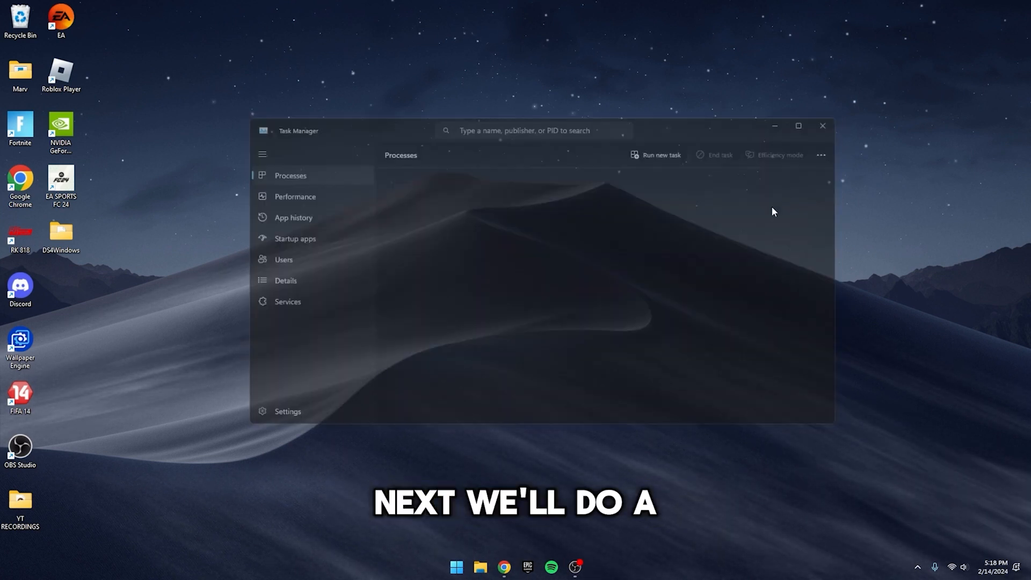
pyautogui.click(822, 126)
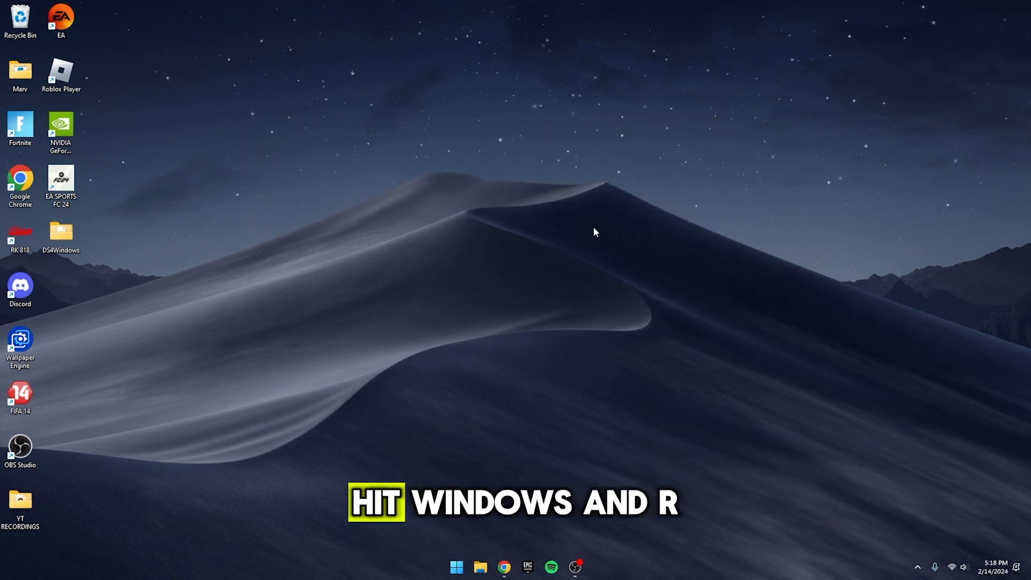
pyautogui.press('Win+r')
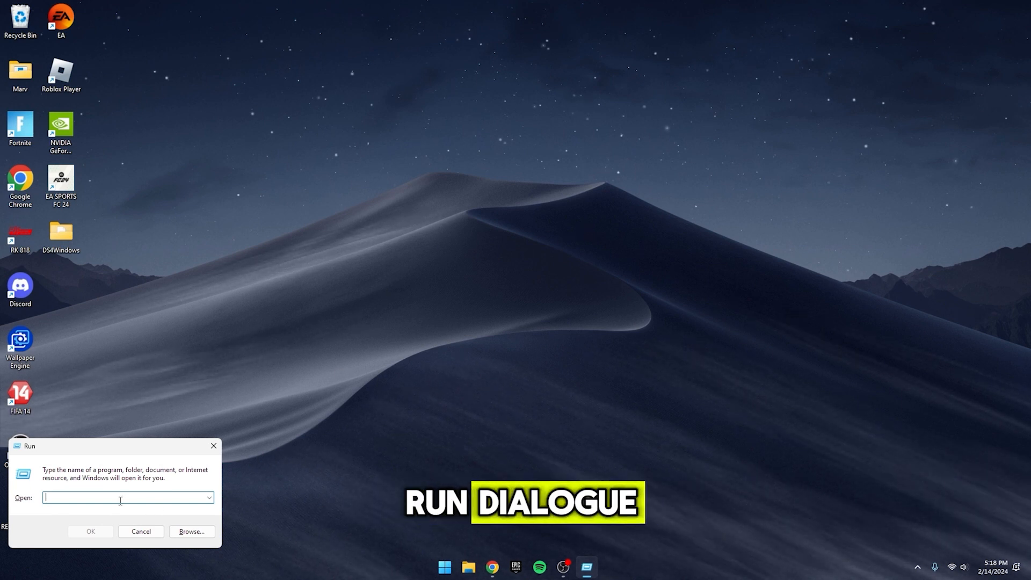
pyautogui.write('%localappdata%')
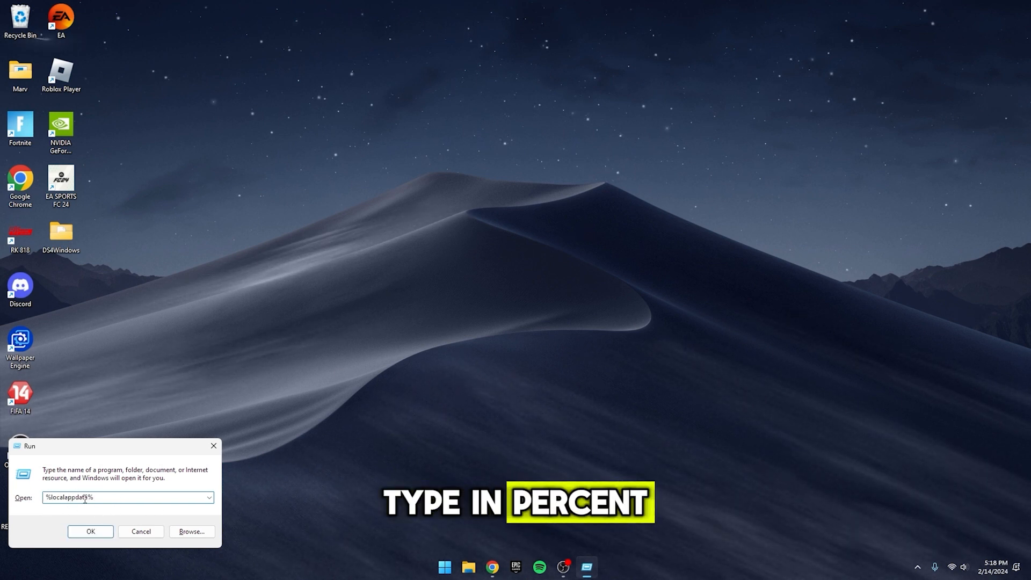
pyautogui.click(90, 532)
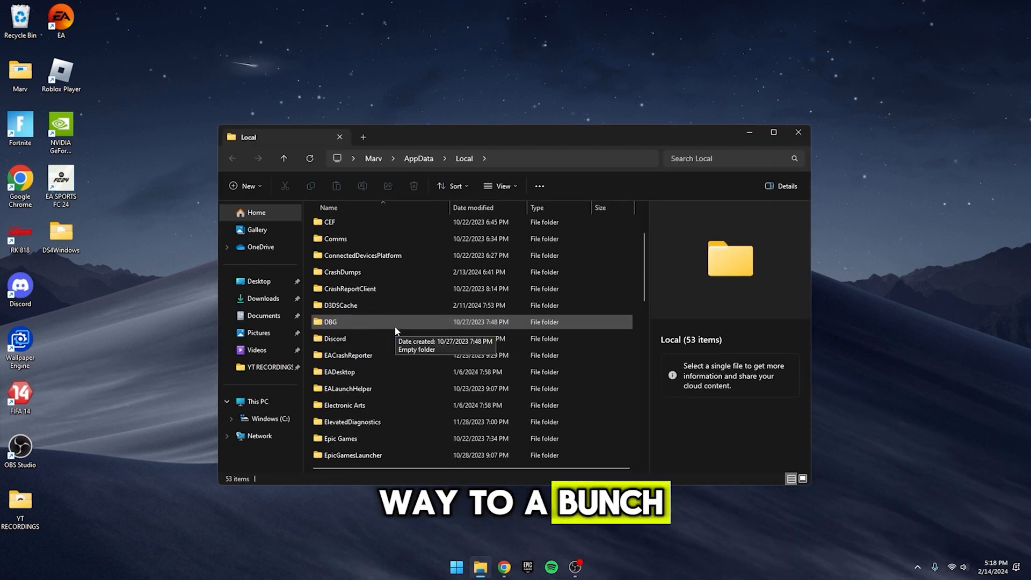
# Step: Inside the Discord folder, delete the leftover updater items, keeping app-1.0.9033, app and installer
pyautogui.click(334, 338)
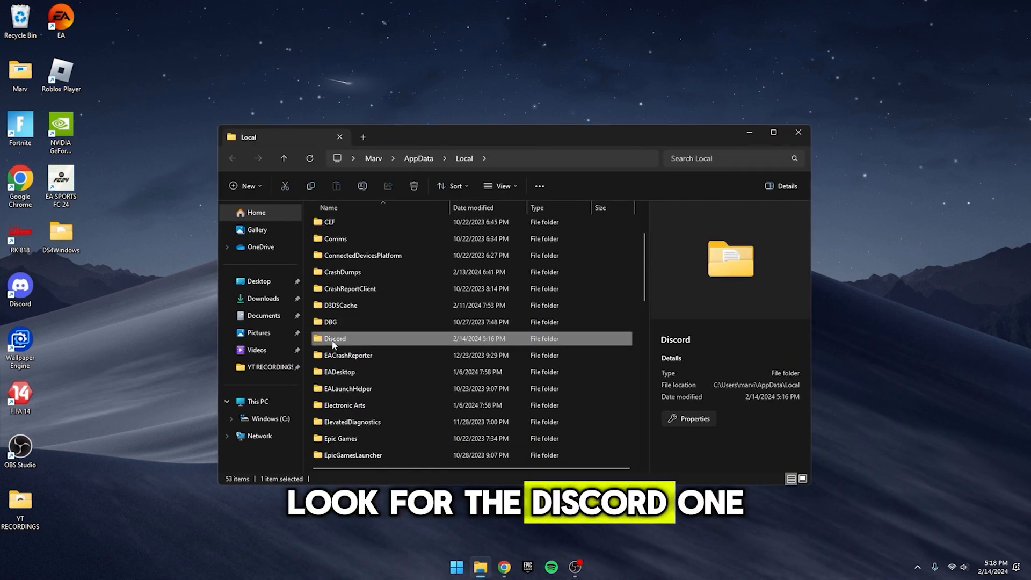
pyautogui.doubleClick(335, 339)
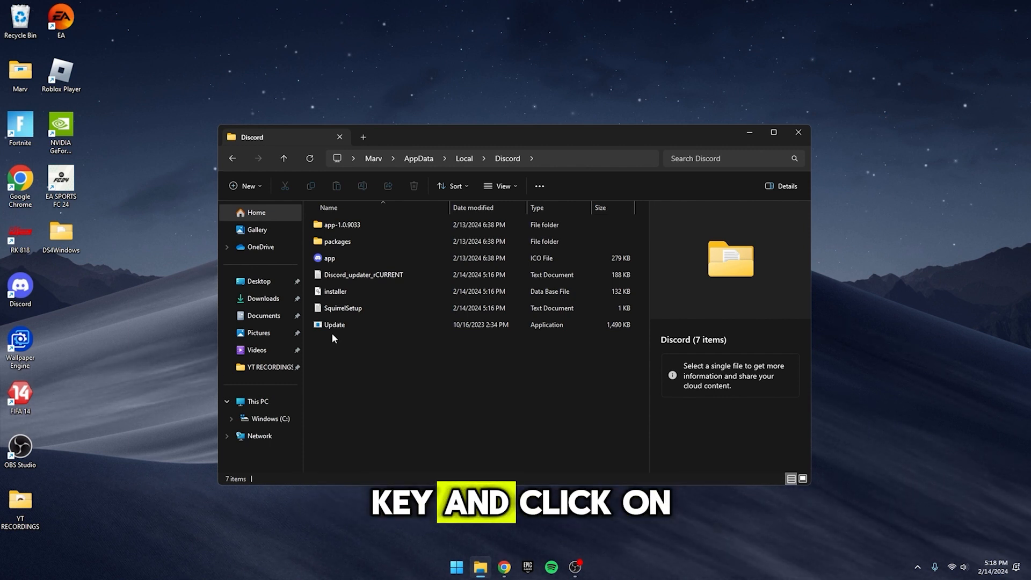
pyautogui.click(334, 324)
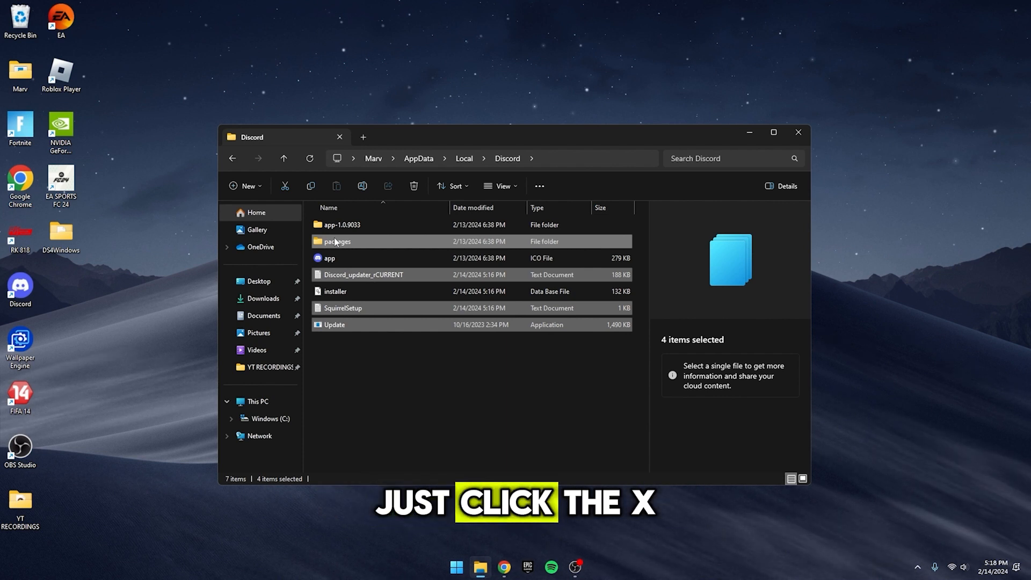
pyautogui.click(413, 185)
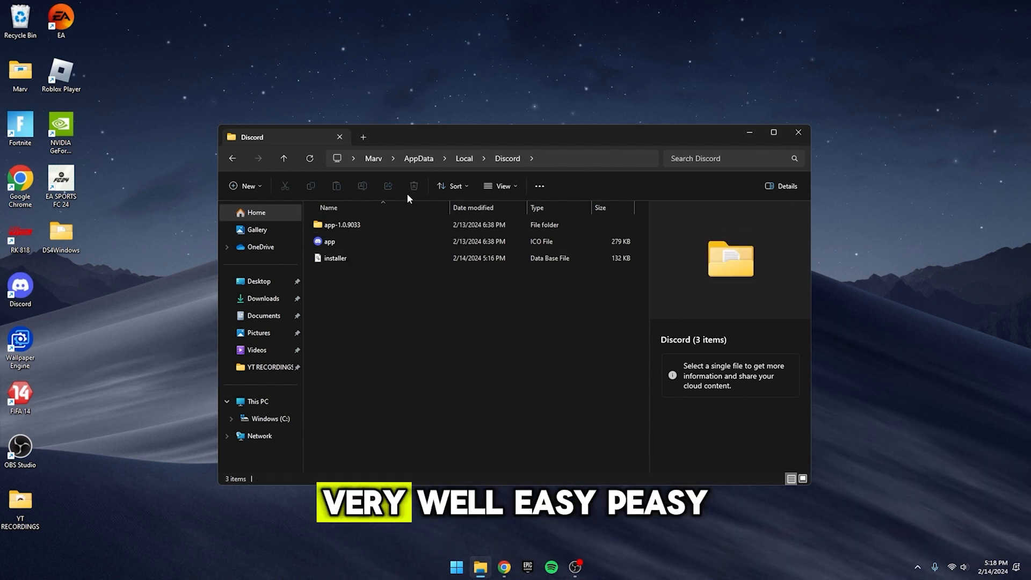
pyautogui.click(341, 224)
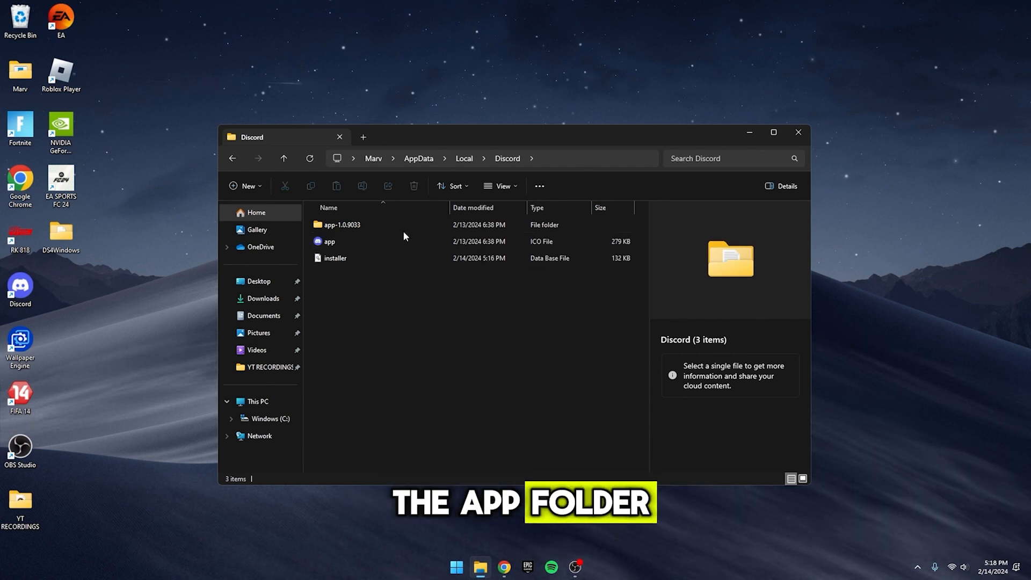
# Step: In app-1.0.9033 > modules, select unneeded modules such as discord_erlpack-1 and discord_krisp-1 for removal
pyautogui.doubleClick(341, 224)
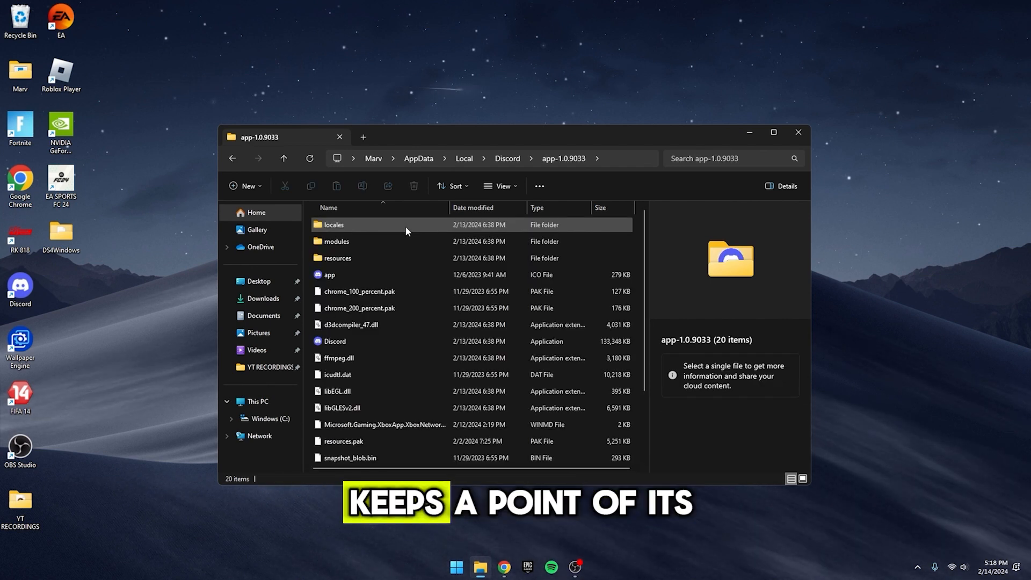
pyautogui.moveTo(406, 230)
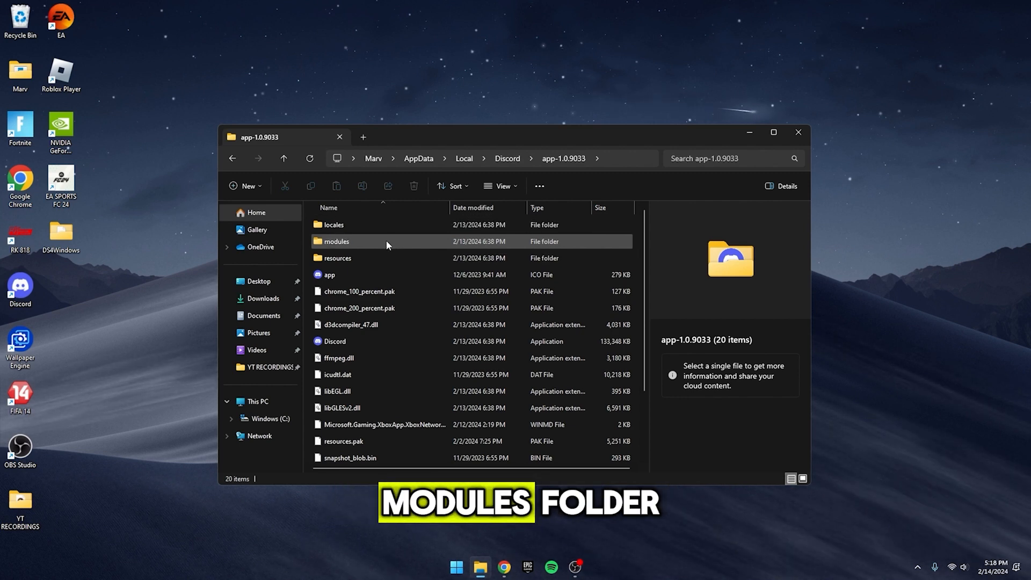
pyautogui.doubleClick(336, 241)
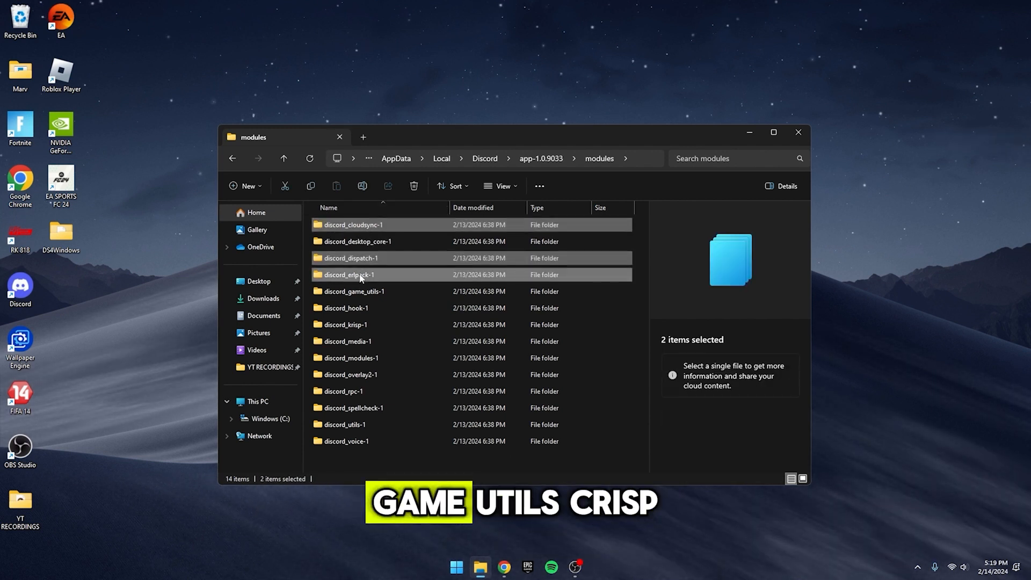
pyautogui.click(347, 340)
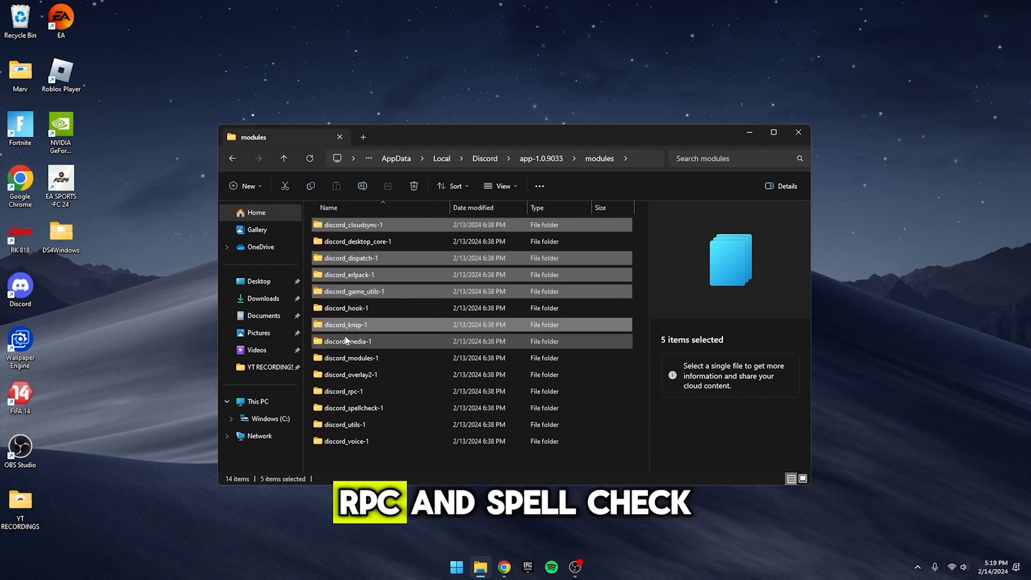
pyautogui.click(354, 408)
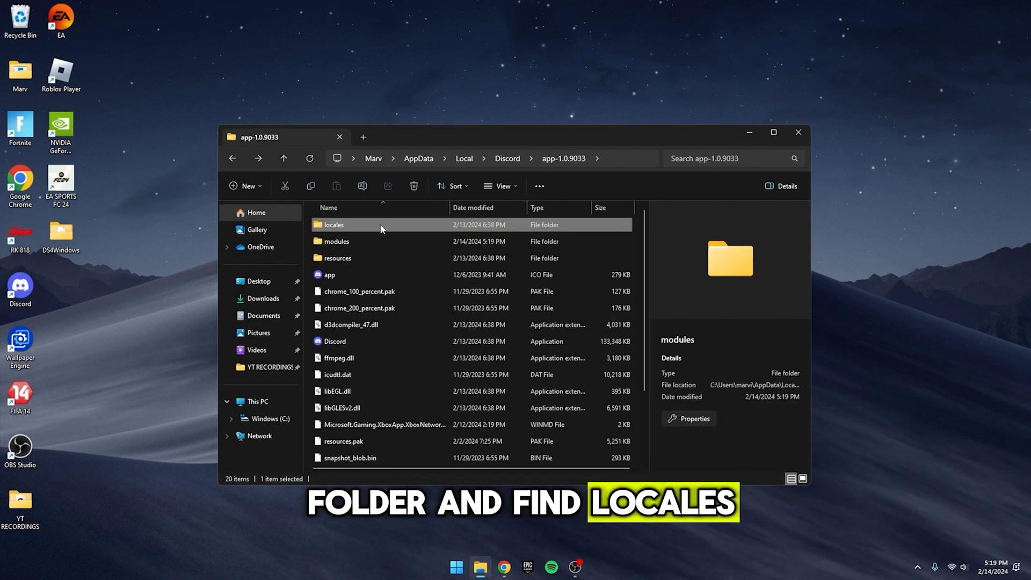
# Step: In locales, select all language files, keep en-US.pak, and delete the rest
pyautogui.doubleClick(333, 225)
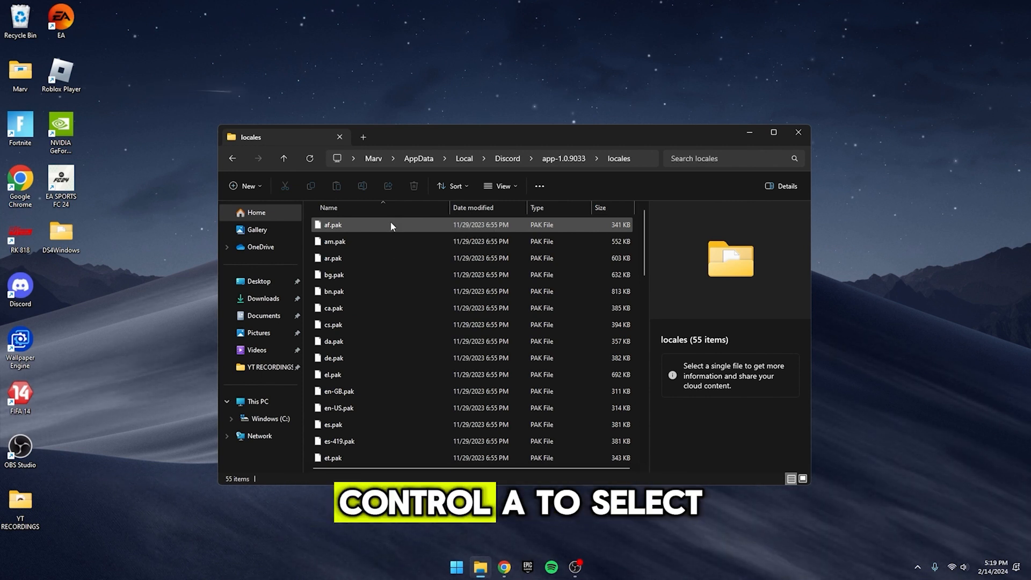
pyautogui.press('ctrl+a')
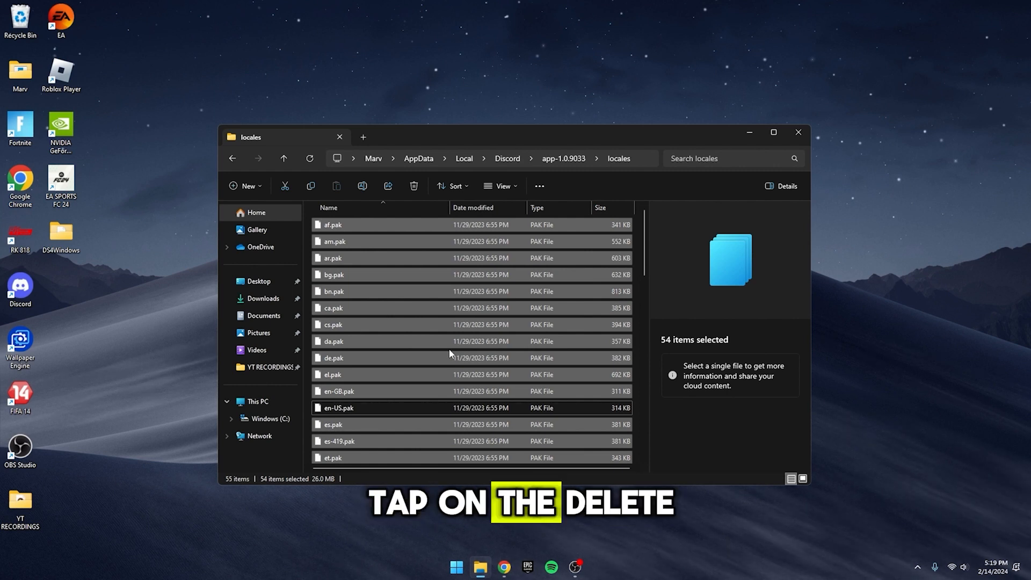
pyautogui.click(414, 186)
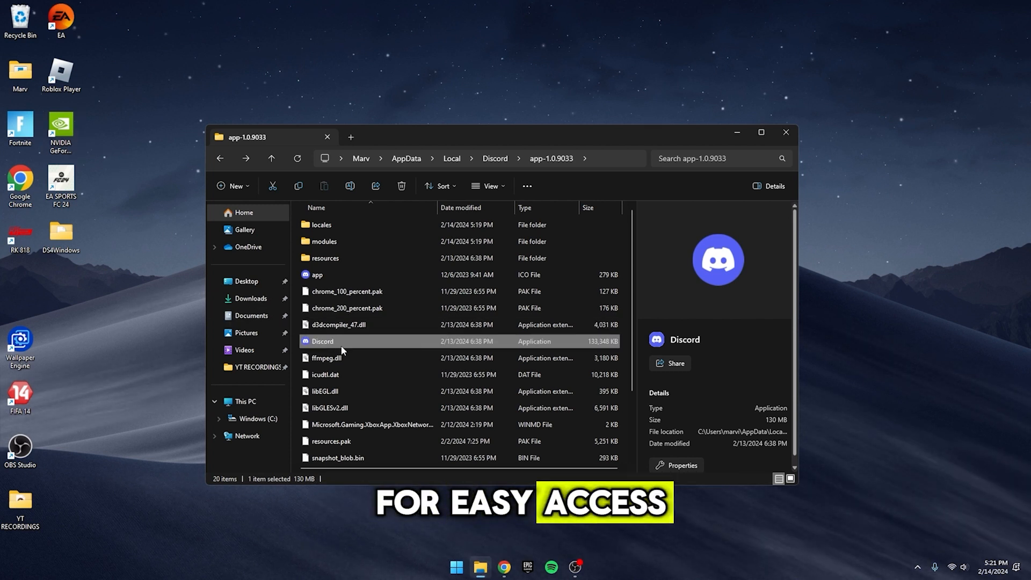
# Step: Show the context actions for Discord.exe in app-1.0.9033 to make it easy to reach
pyautogui.rightClick(322, 340)
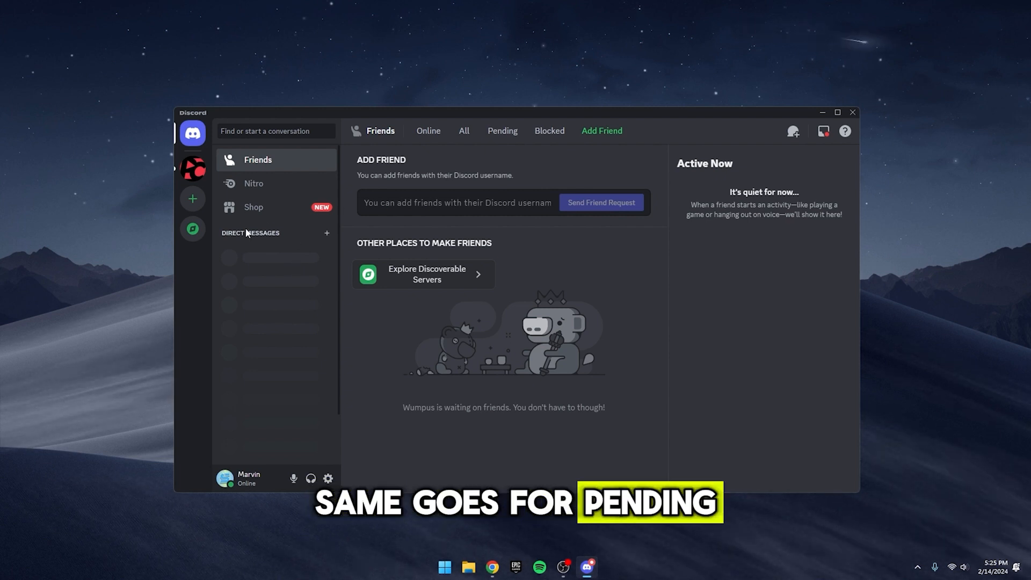
# Step: View the empty Blocked users list, then bring up a joined server's options
pyautogui.click(548, 131)
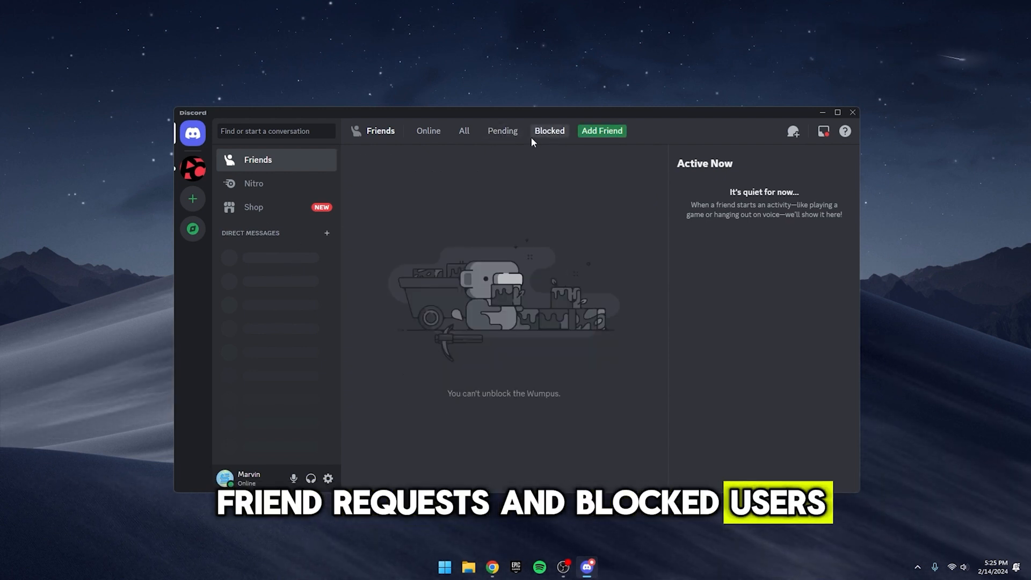
pyautogui.moveTo(502, 131)
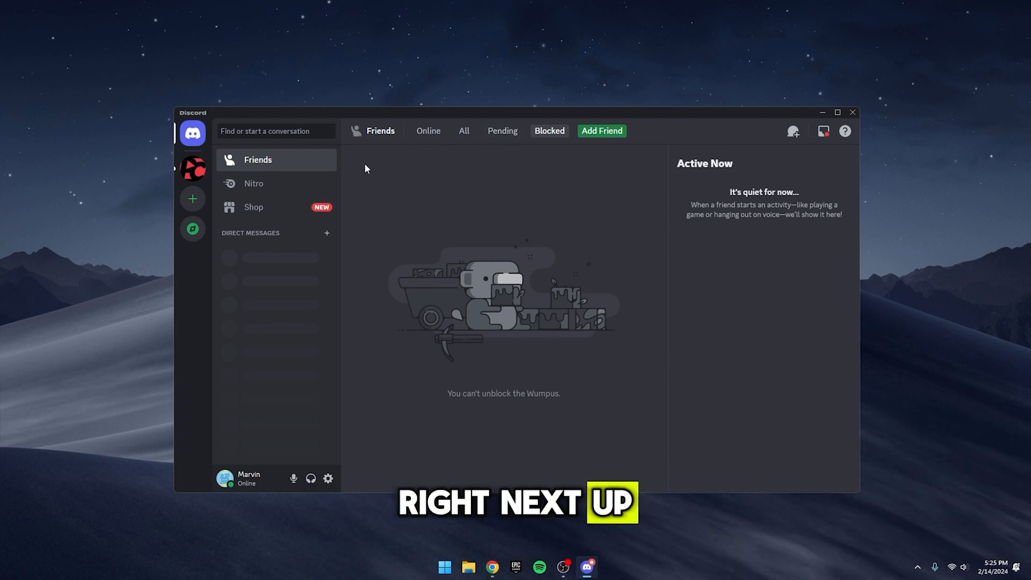
pyautogui.rightClick(192, 167)
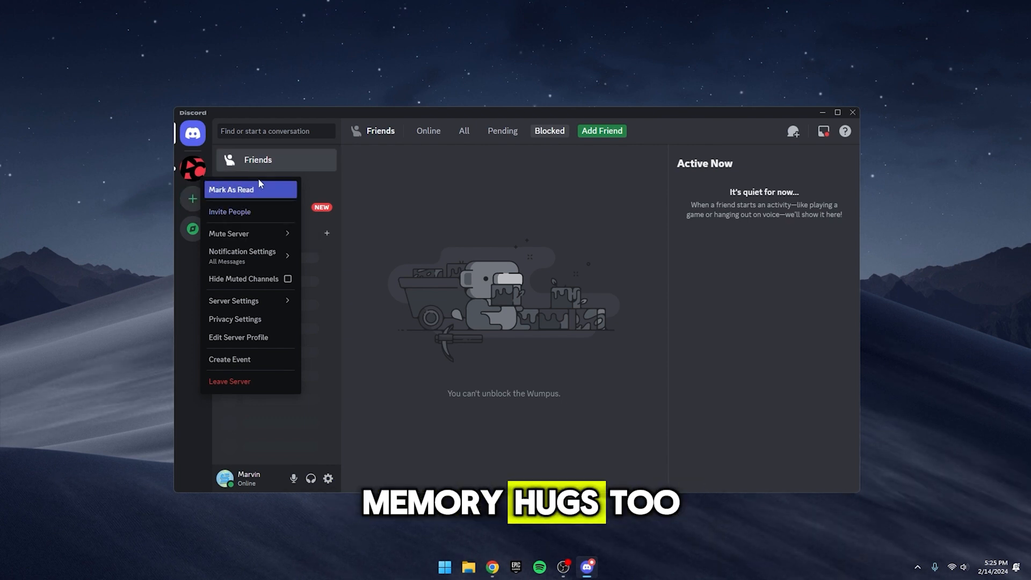
pyautogui.moveTo(250, 381)
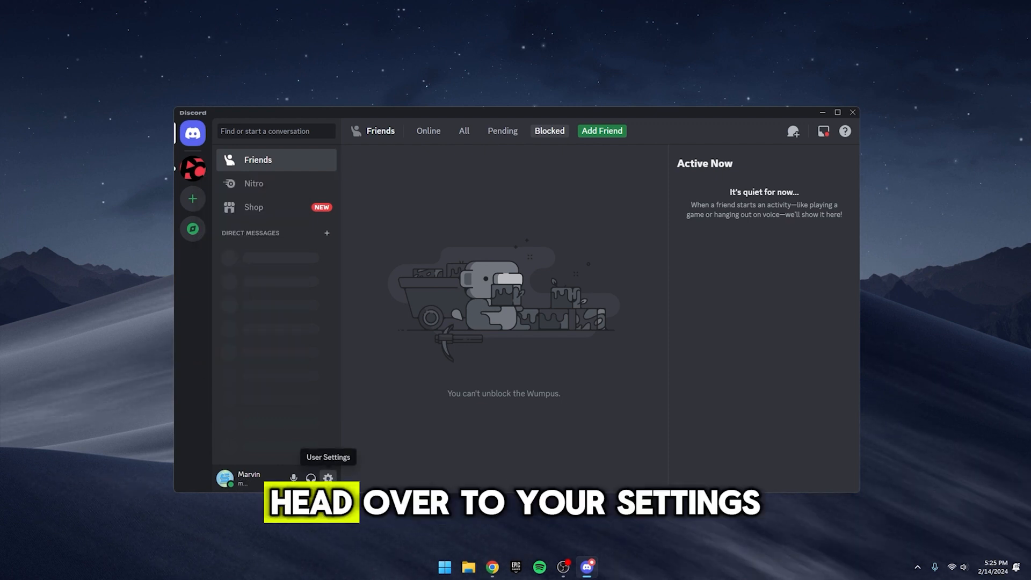
# Step: In Privacy & Safety, review 'Use data to improve Discord' and back out, leaving data usage enabled
pyautogui.click(327, 478)
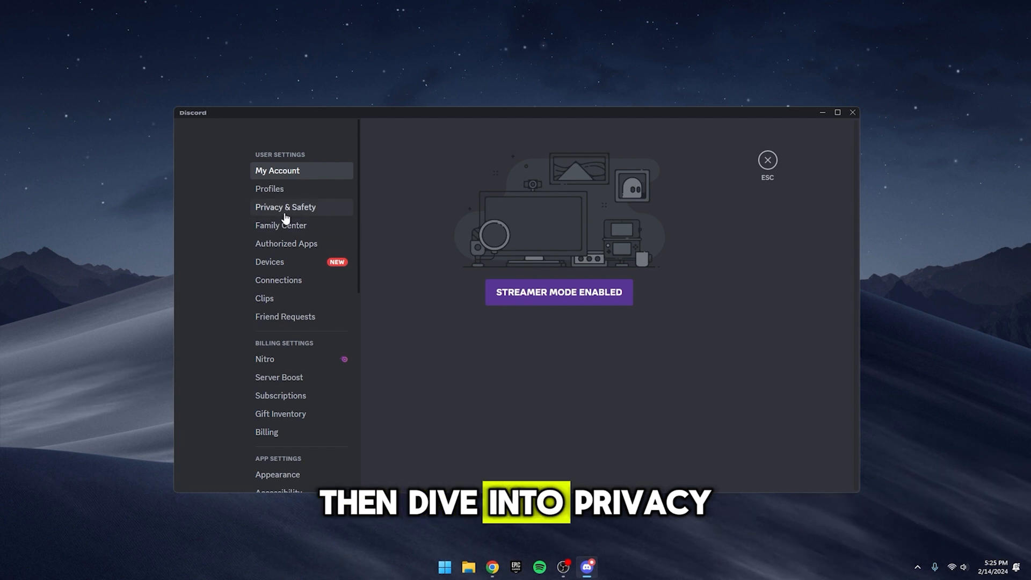
pyautogui.click(285, 208)
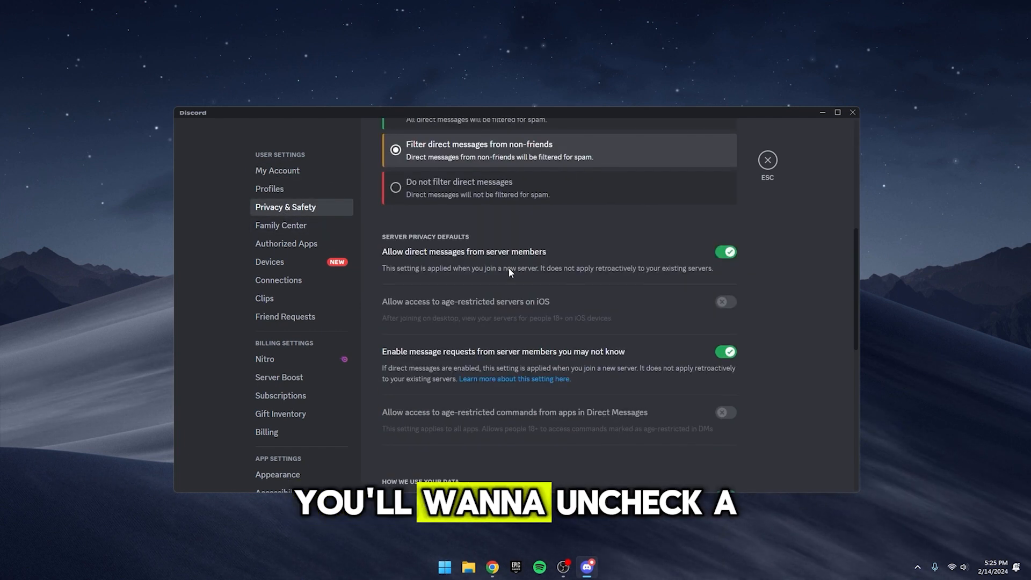
pyautogui.scroll(-3)
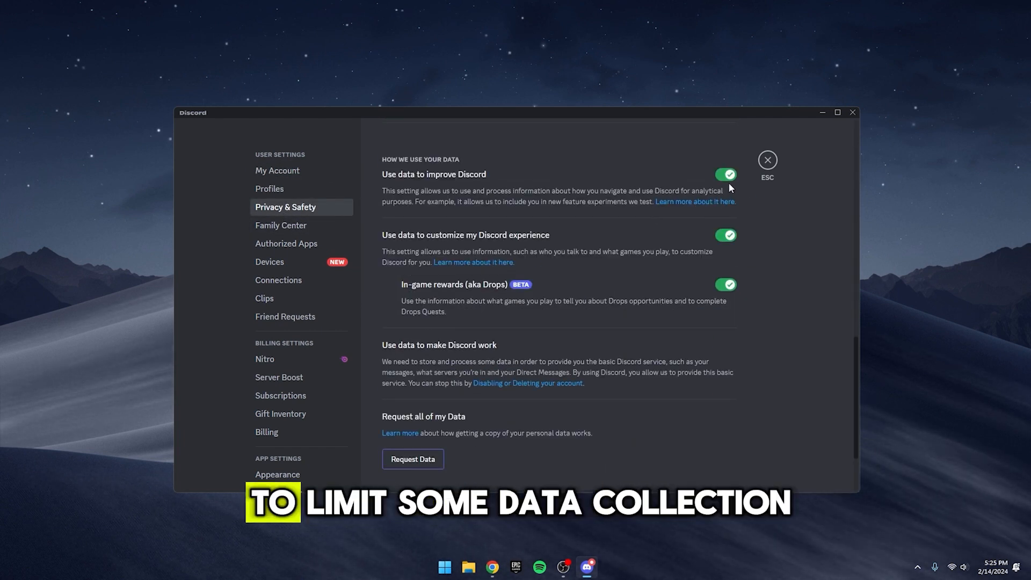
pyautogui.click(725, 174)
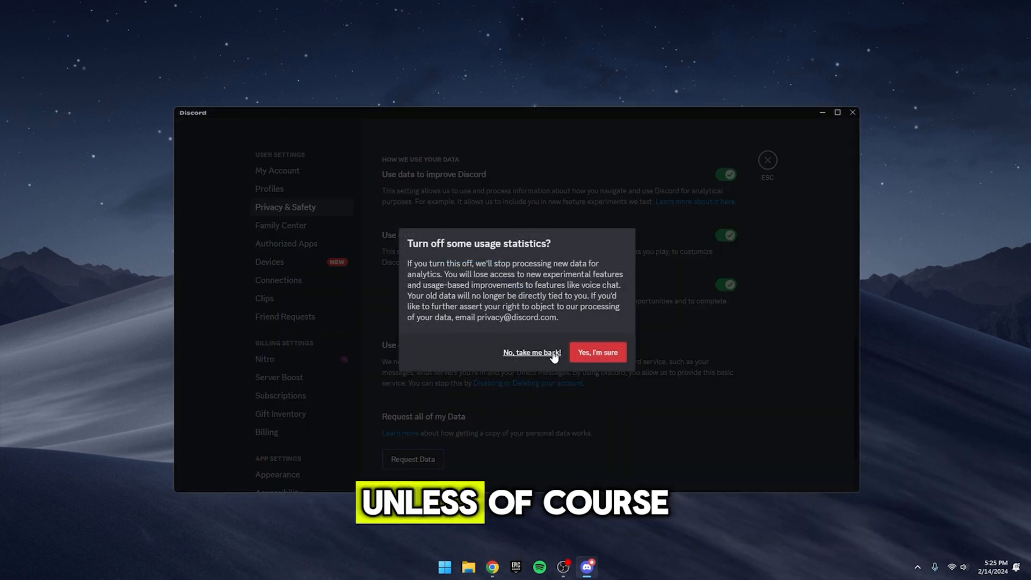
pyautogui.click(531, 352)
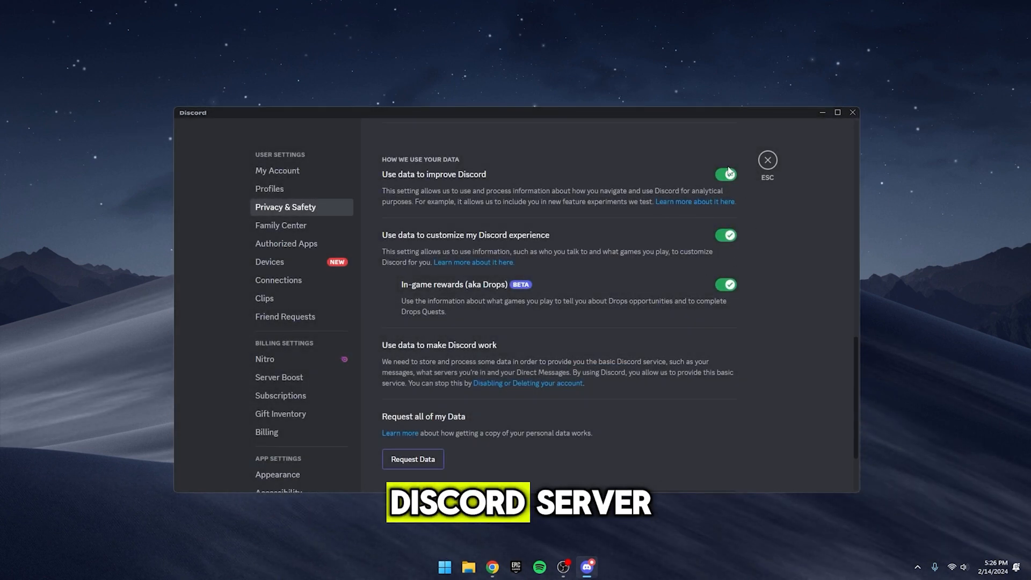
pyautogui.click(725, 174)
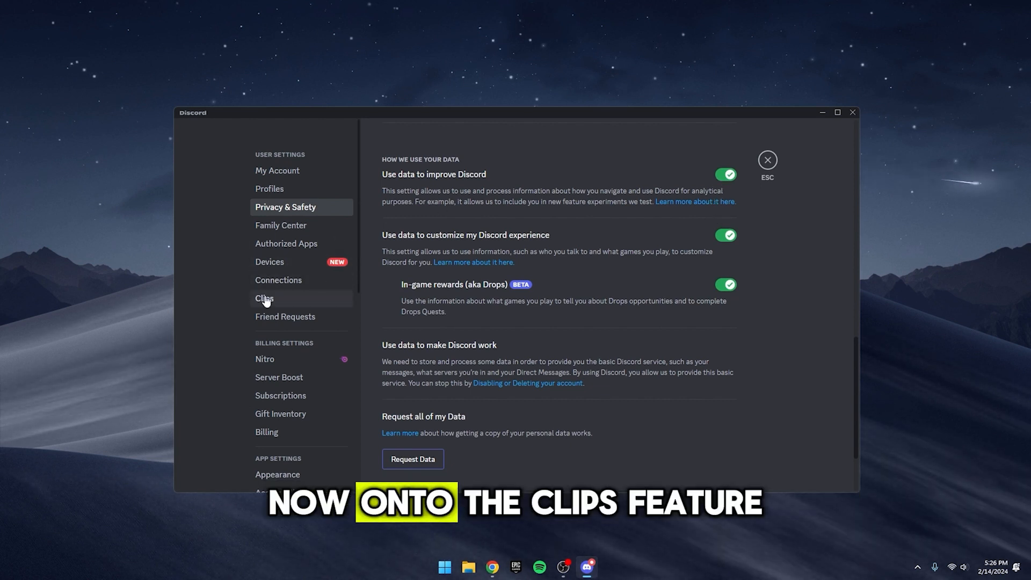
# Step: Switch off 'Allow my voice to be recorded in Clips', then move to Friend Requests
pyautogui.click(264, 298)
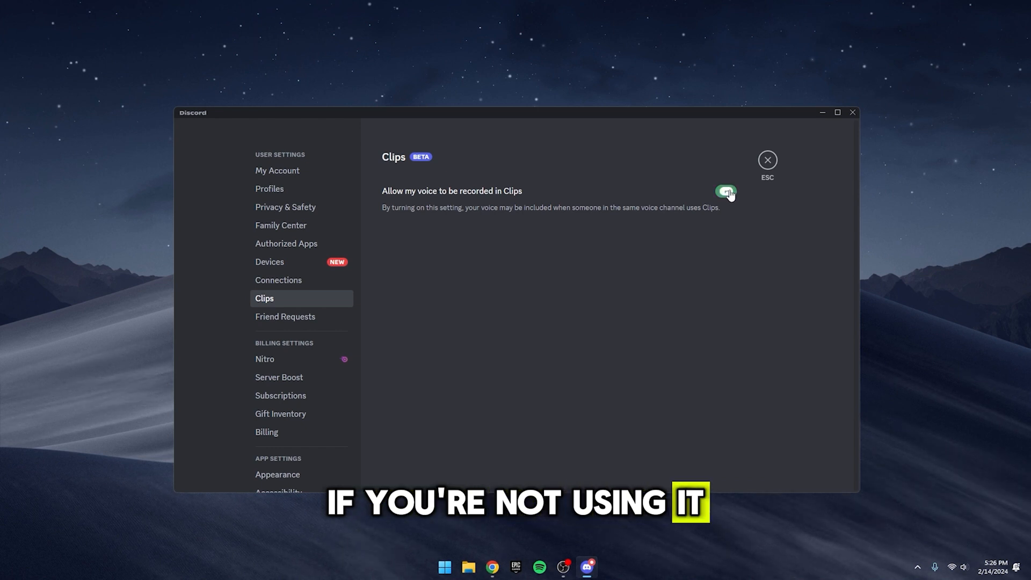
pyautogui.click(725, 191)
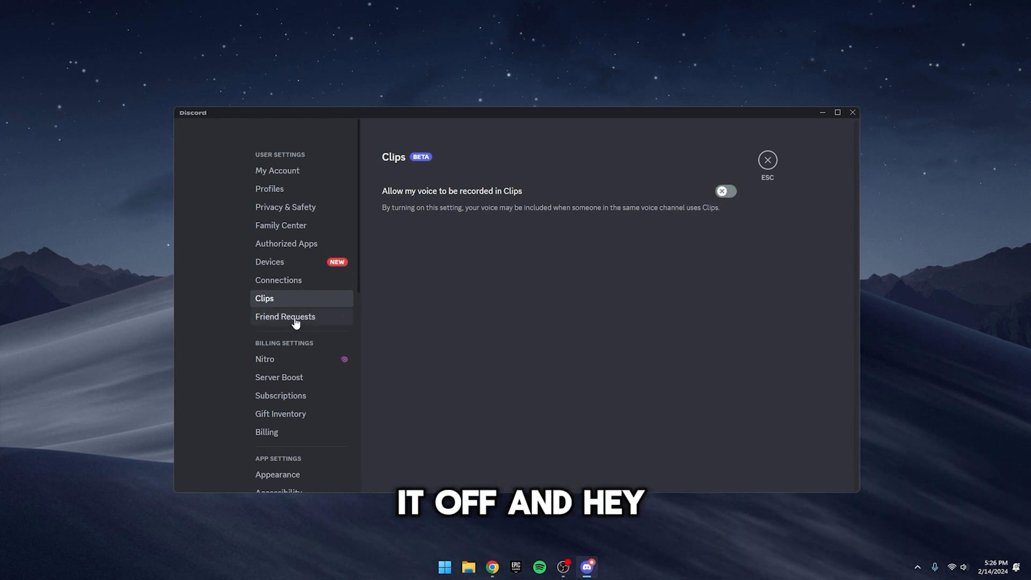
pyautogui.click(286, 316)
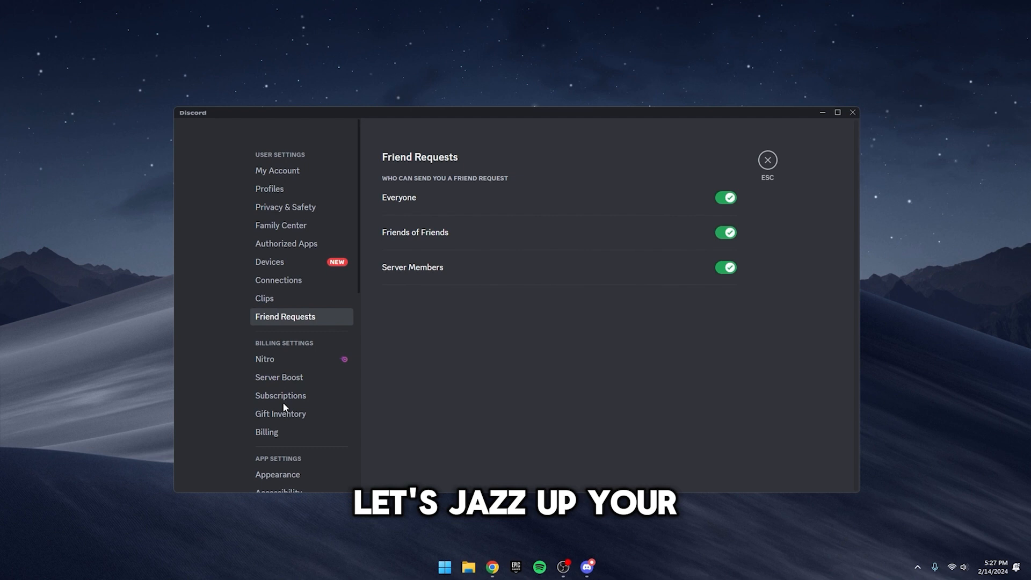
# Step: Look through Accessibility options, leaving reduced motion, GIF autoplay and animated emoji on
pyautogui.click(277, 473)
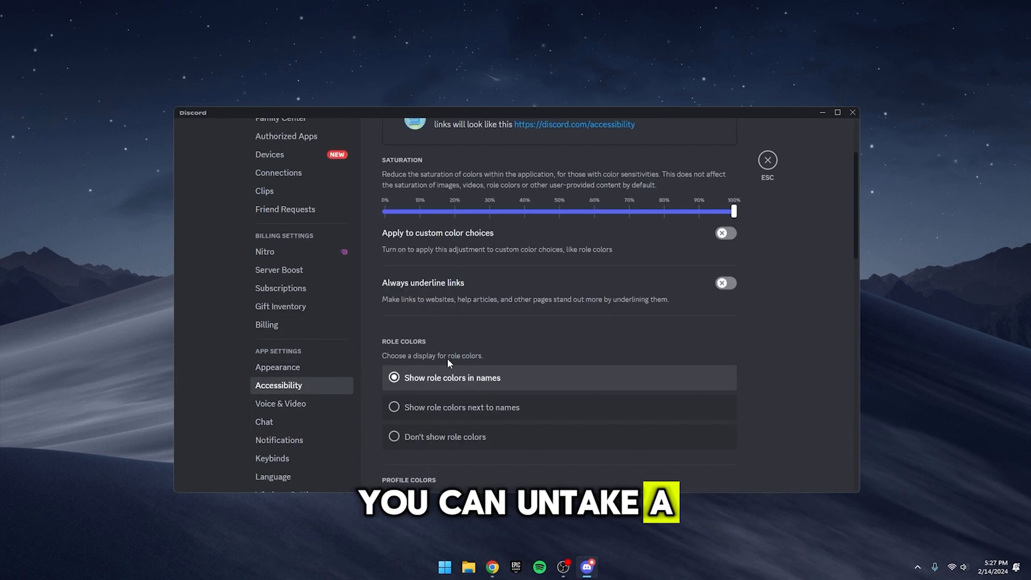
pyautogui.scroll(-3)
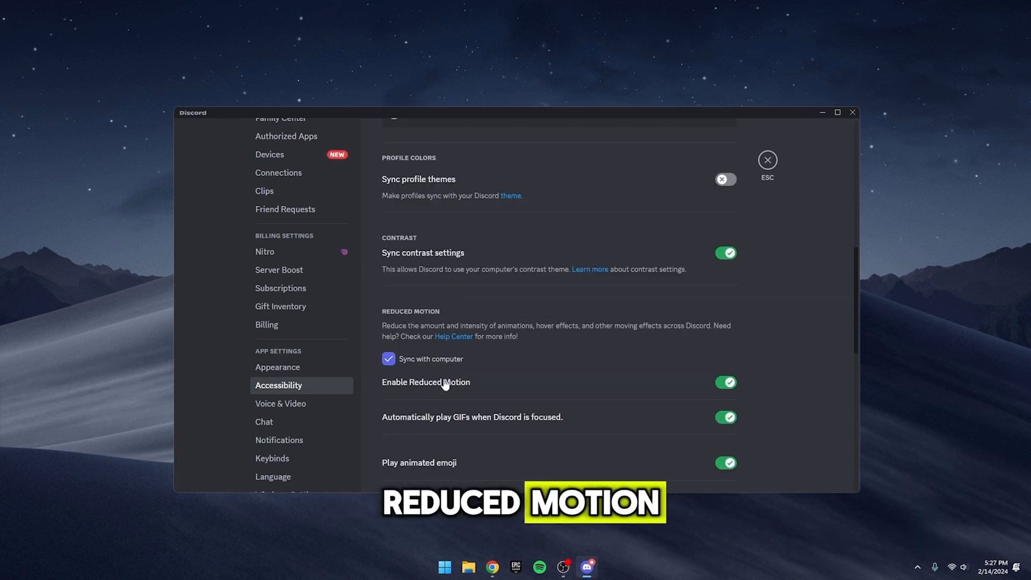
pyautogui.moveTo(480, 419)
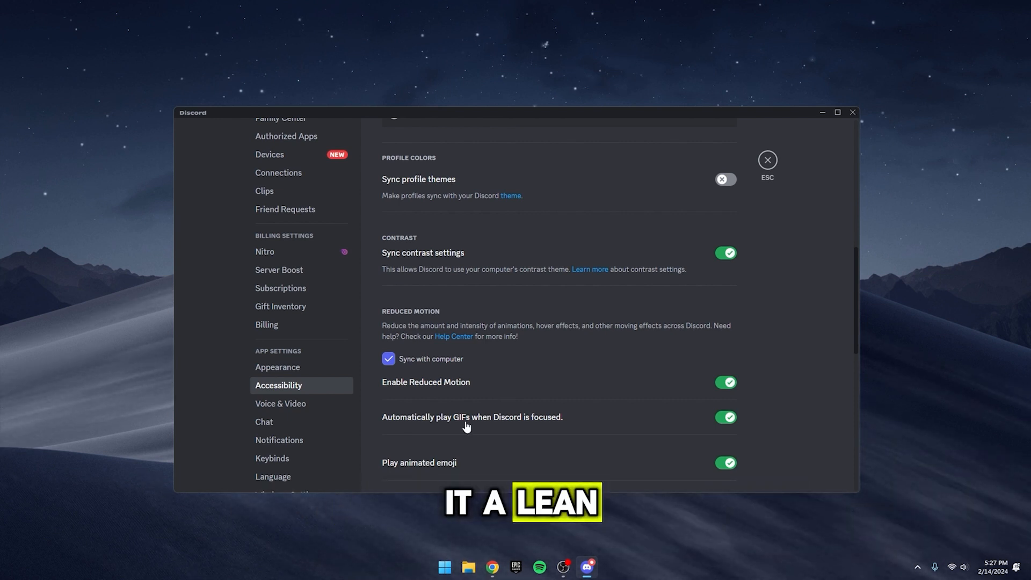
pyautogui.click(281, 403)
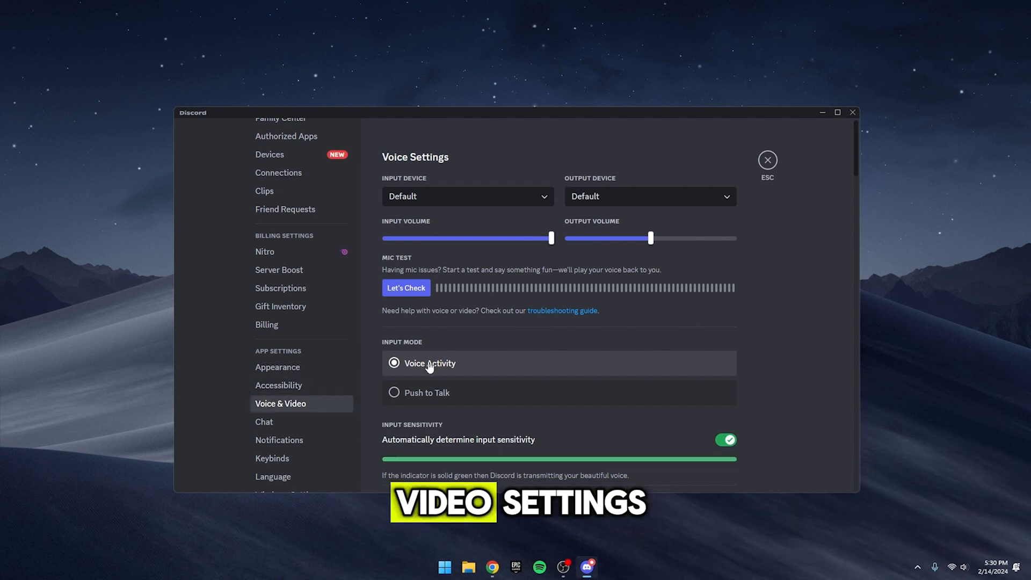
# Step: Turn off Video Codec hardware acceleration; attempt Debug Logging and cancel, leaving it enabled
pyautogui.scroll(-3)
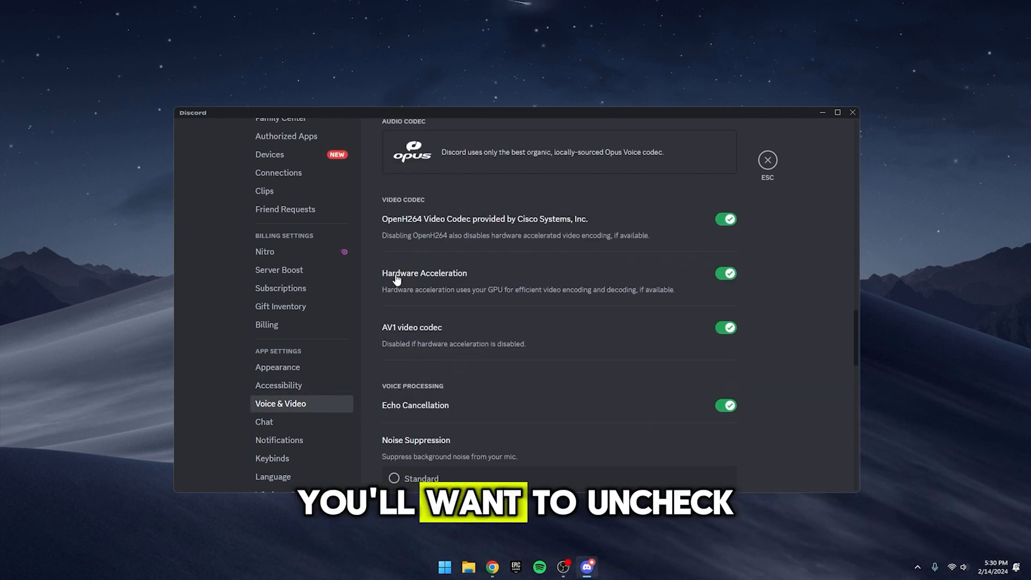
pyautogui.click(725, 272)
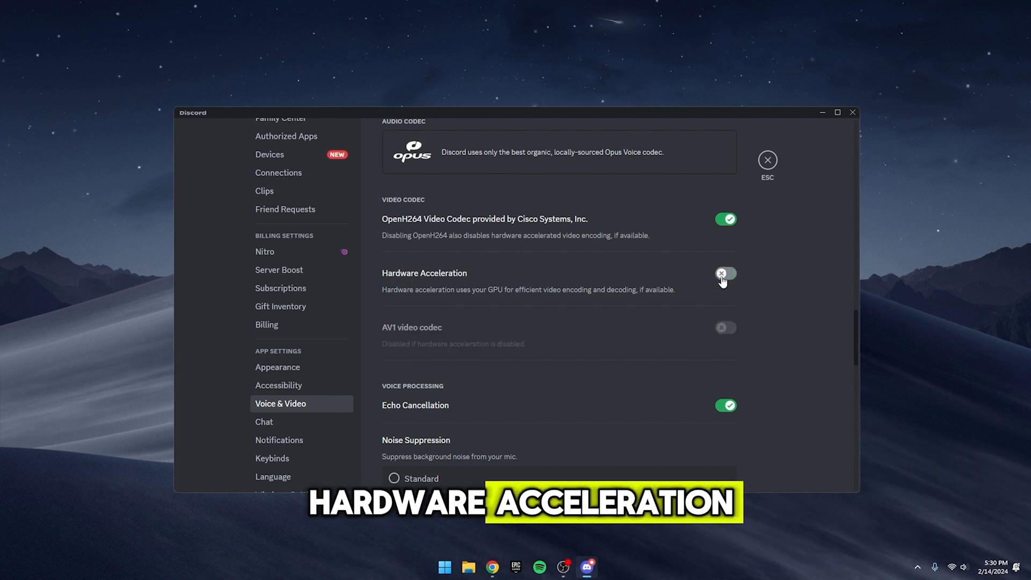
pyautogui.scroll(-3)
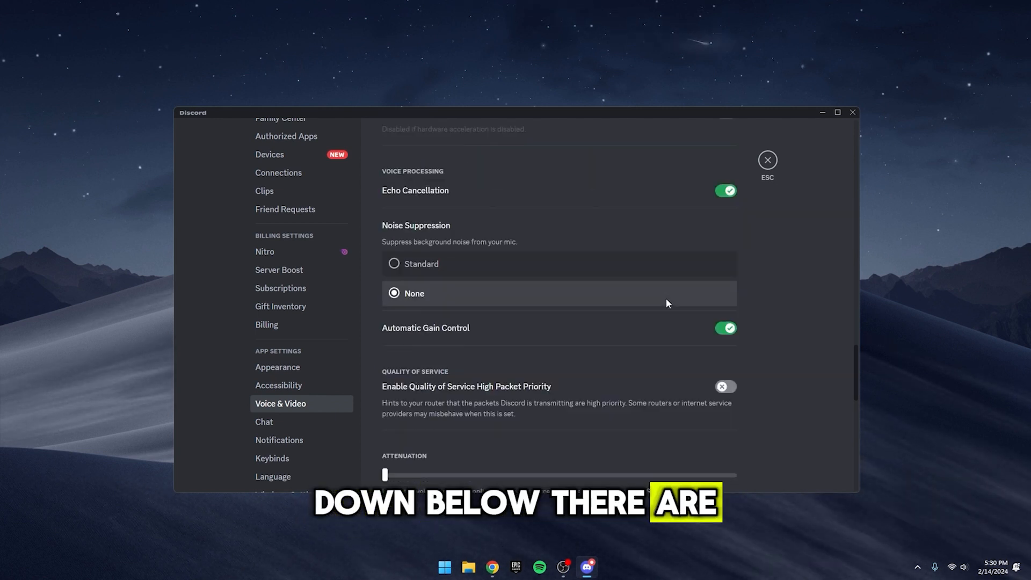
pyautogui.scroll(-3)
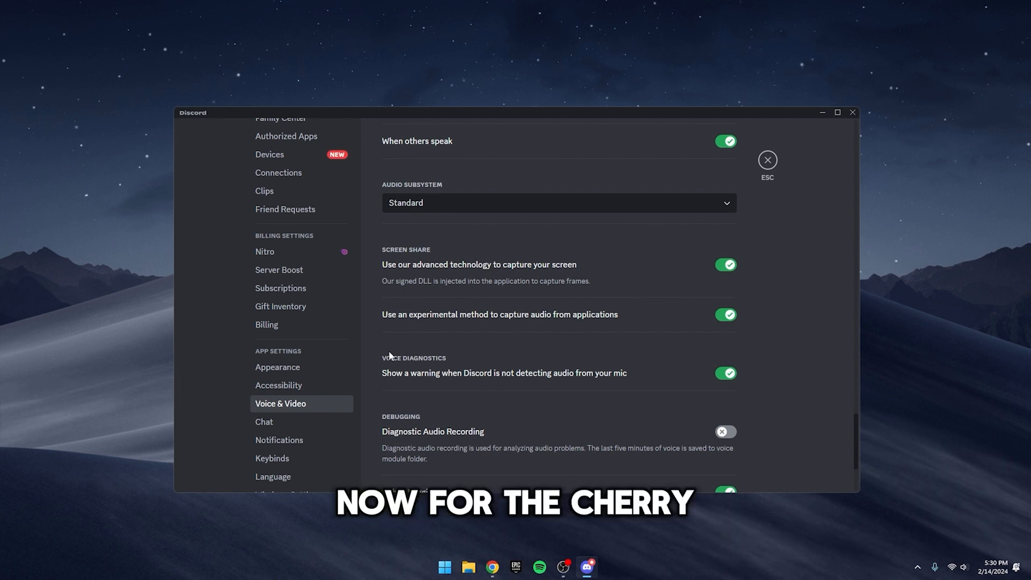
pyautogui.scroll(-3)
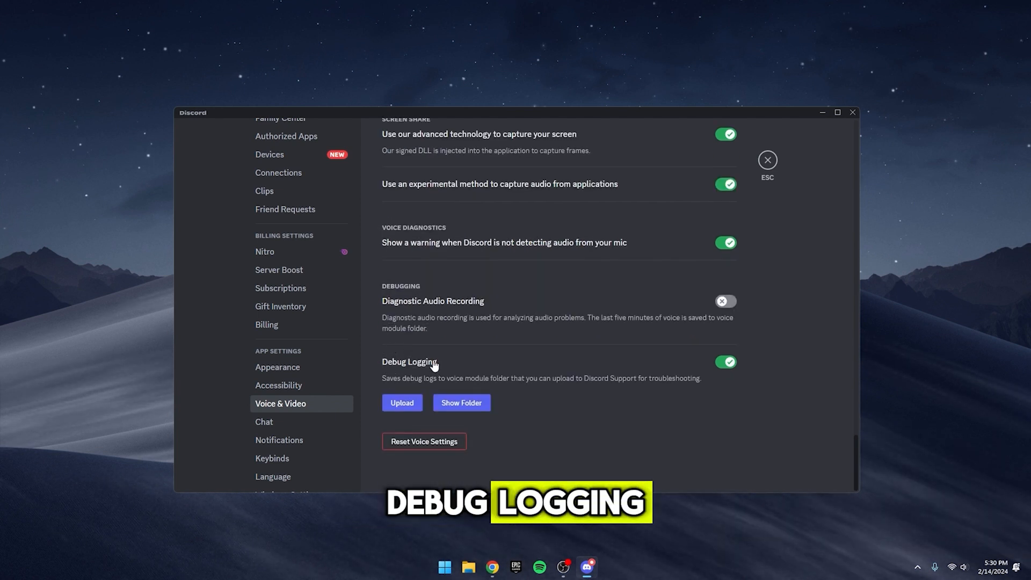
pyautogui.click(724, 362)
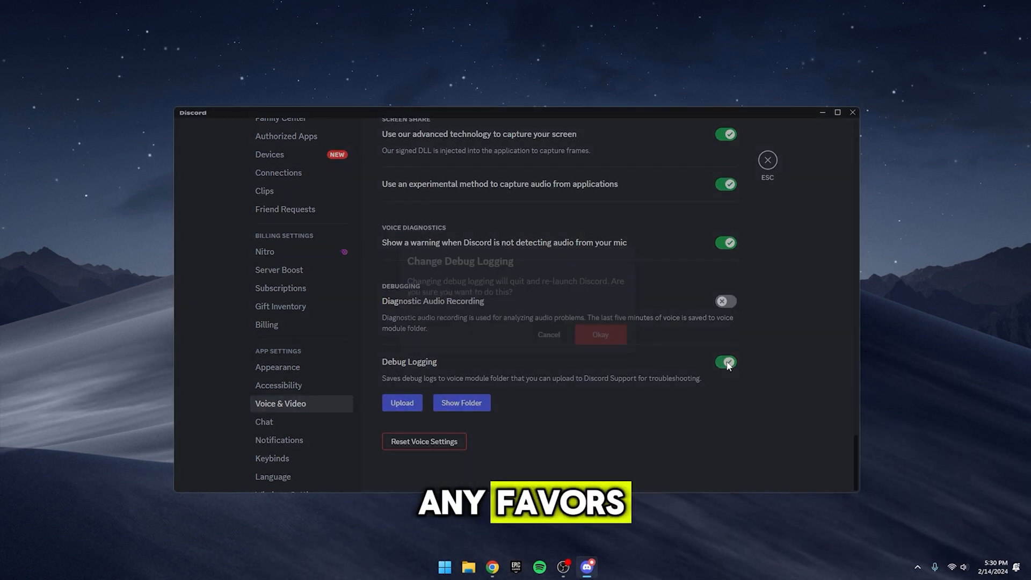
pyautogui.click(724, 362)
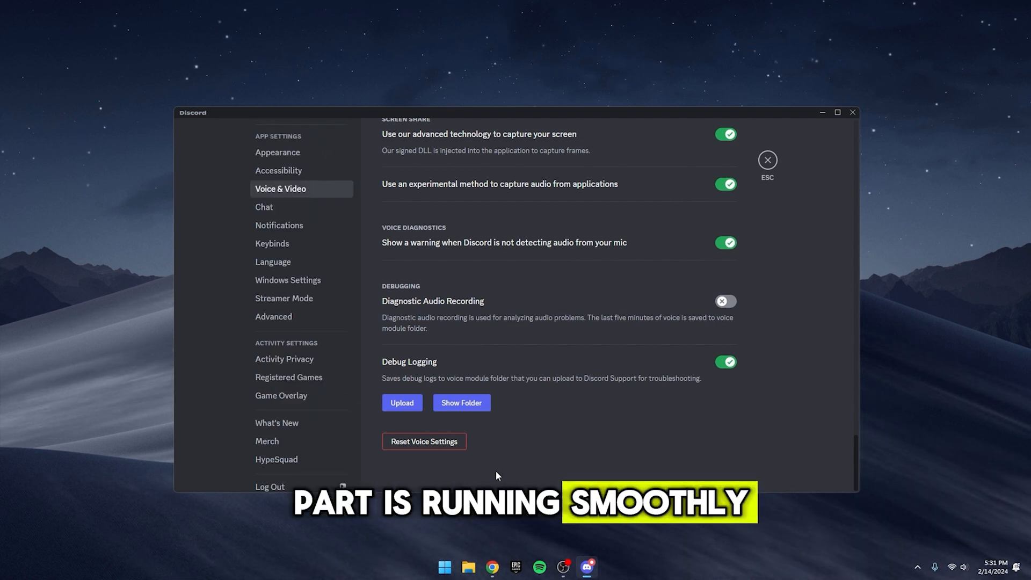
# Step: Turn off 'Open Discord' under Windows Settings, check Advanced, then go to Game Overlay
pyautogui.click(287, 279)
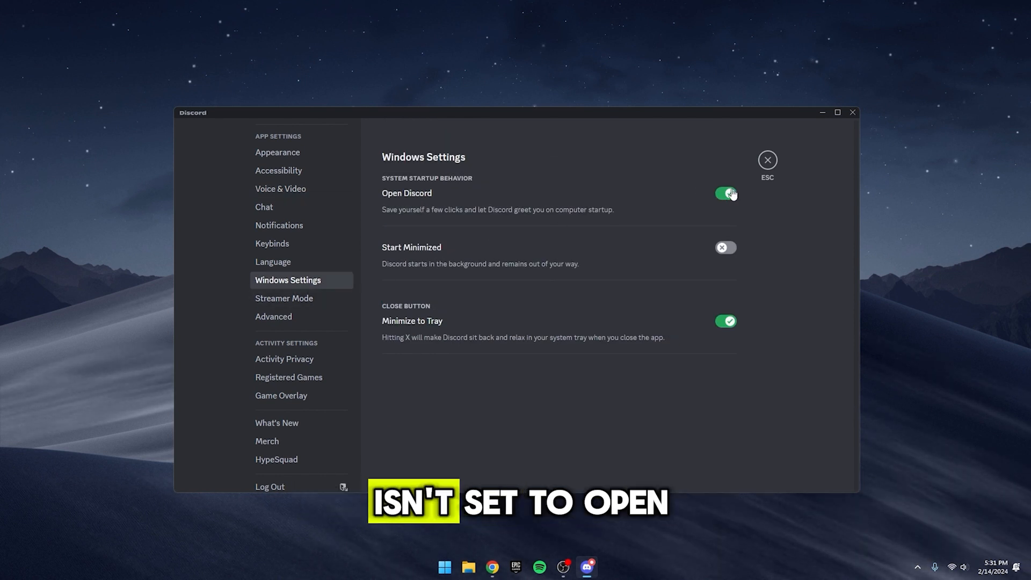
pyautogui.click(725, 193)
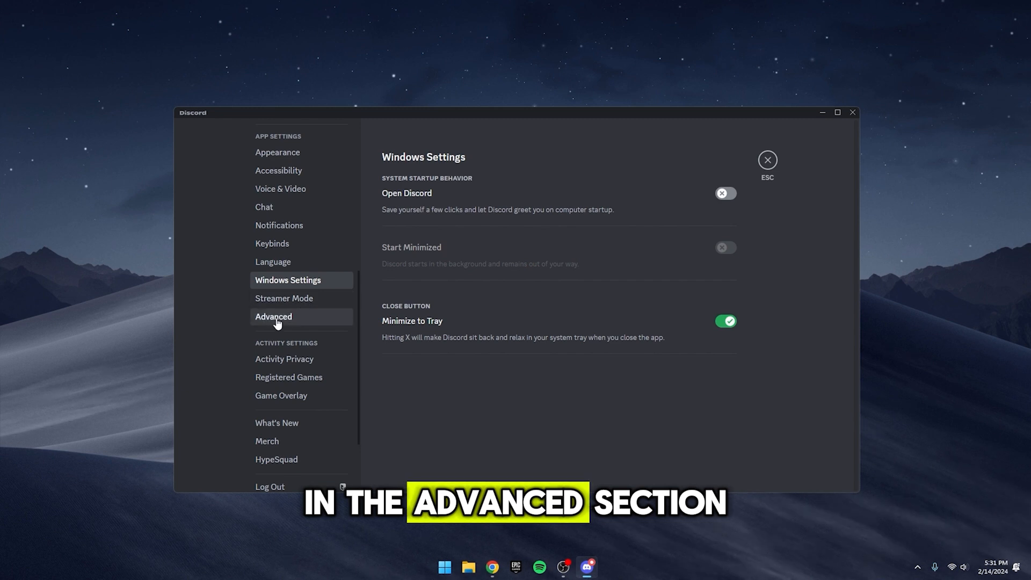
pyautogui.click(274, 316)
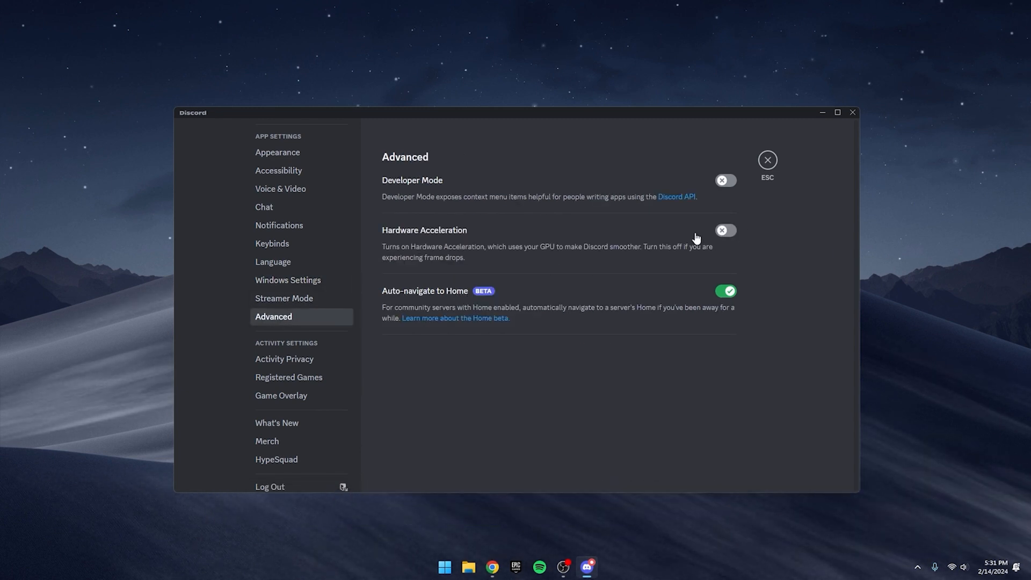
pyautogui.click(280, 395)
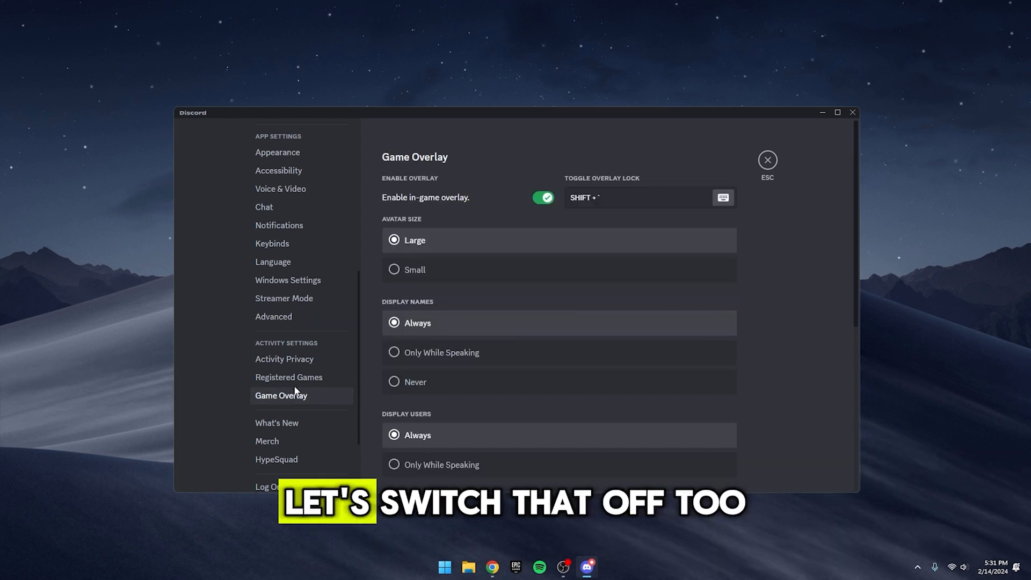